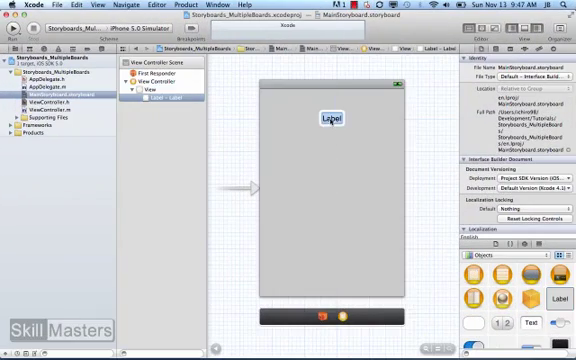
- Label the main screen 'Main Menu' above Game and Settings buttons
text(Main Menu)
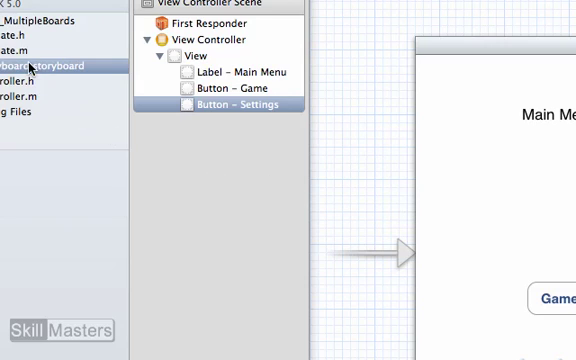
mouse_move(20, 78)
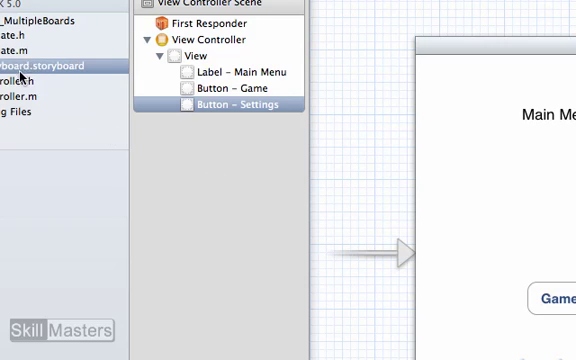
- Declare -(IBAction)goToSettings:(id)sender in ViewController.h and add its empty method in ViewController.m
click(15, 85)
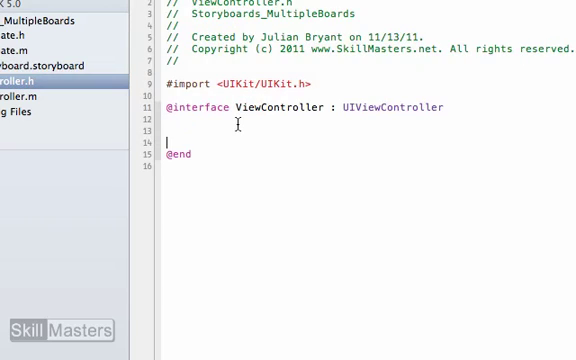
text(-()
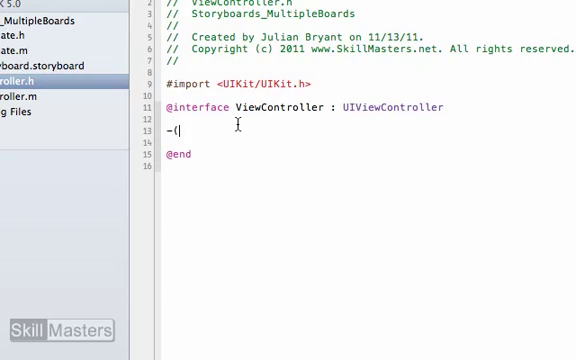
text(IBAction)go:(id)sender)
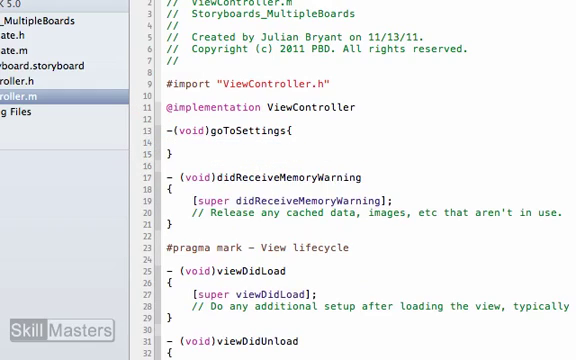
mouse_move(97, 75)
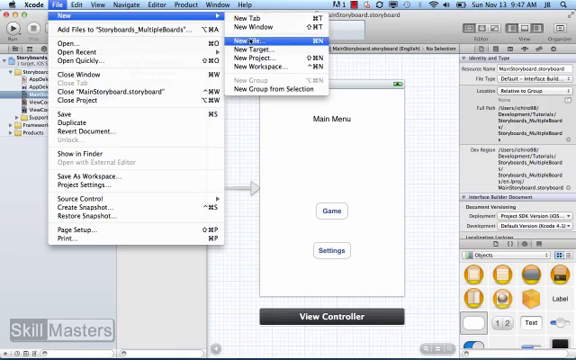
- Create a new storyboard file named SettingsStoryboard in the project
click(253, 40)
text(SettingsStoryboard)
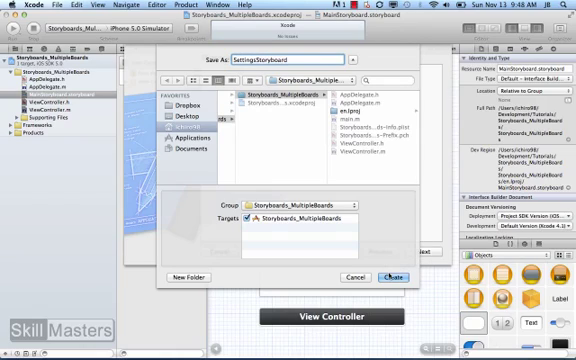
click(397, 277)
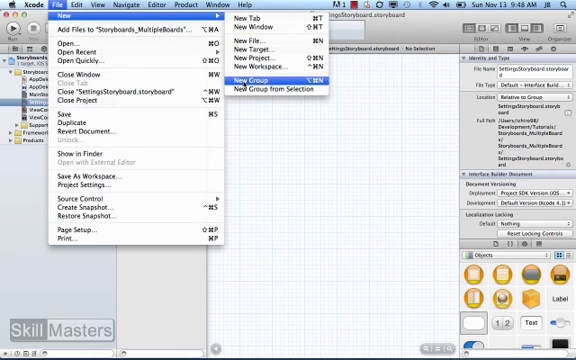
- Add a 'Settings' group holding SettingsStoryboard.storyboard and reopen that storyboard
click(253, 73)
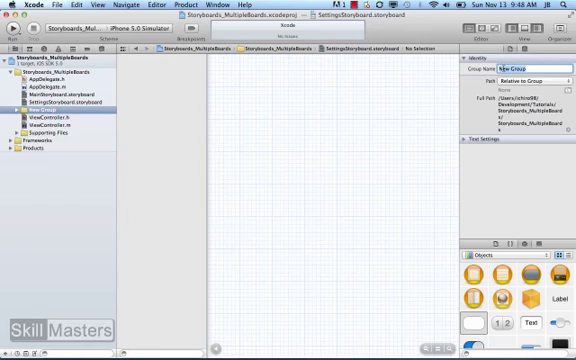
text(Settings)
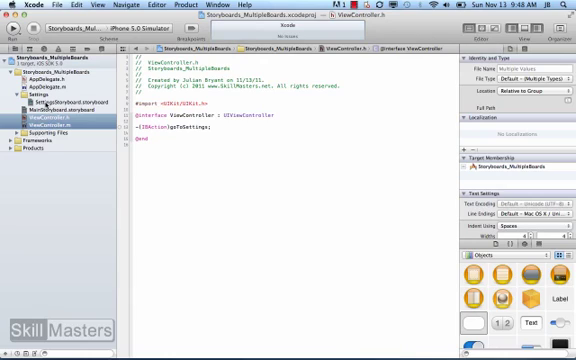
click(60, 101)
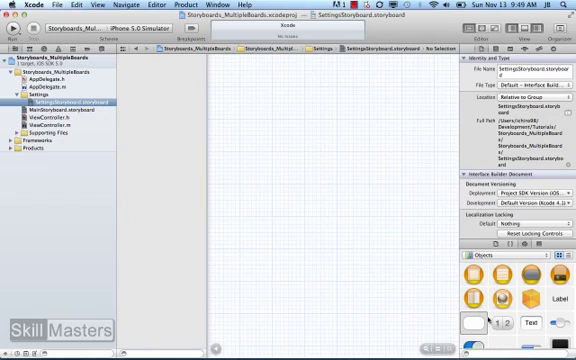
mouse_move(476, 290)
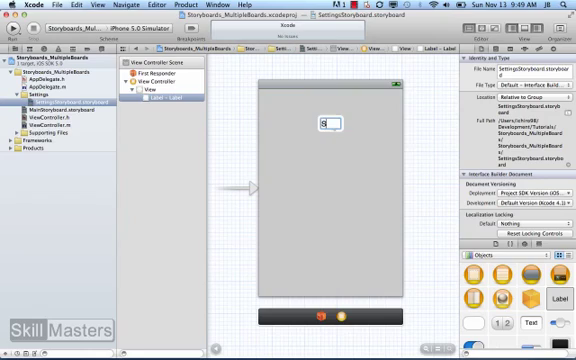
- Add a 'Settings' label and Save button, and mark the screen Is Initial View Controller
text(Settings)
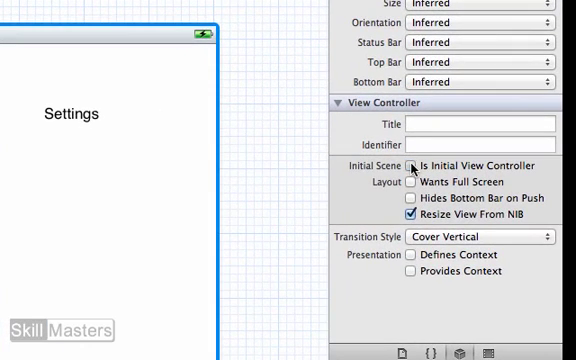
click(410, 166)
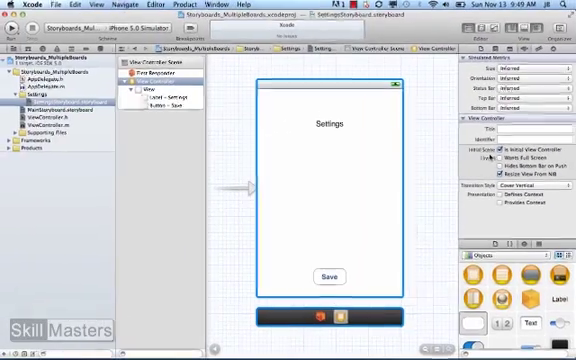
click(52, 6)
text(Settings)
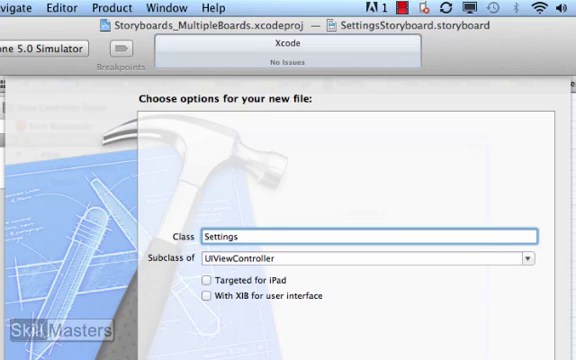
- Create the UIViewController subclass SettingsVC with .h and .m files in the Settings group
text(VC)
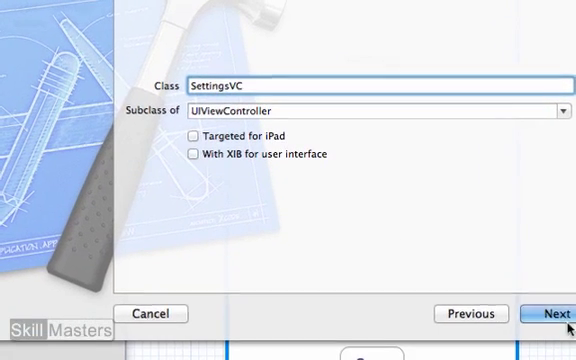
click(554, 313)
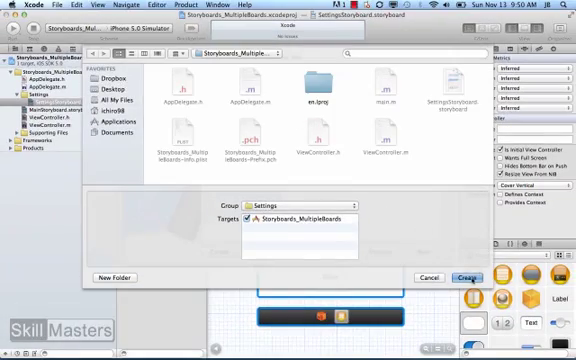
click(465, 277)
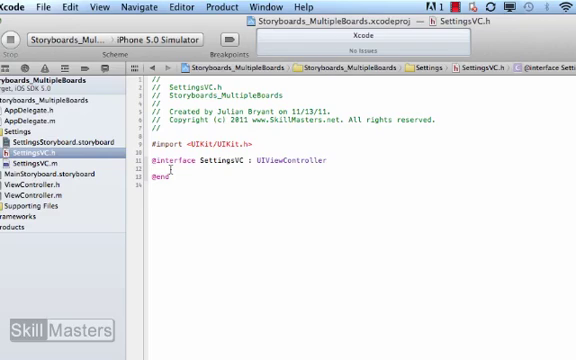
- Declare -(IBAction)saveSettings in SettingsVC.h, then return to ViewController.h
text(-(IBAction)s(id)sender)
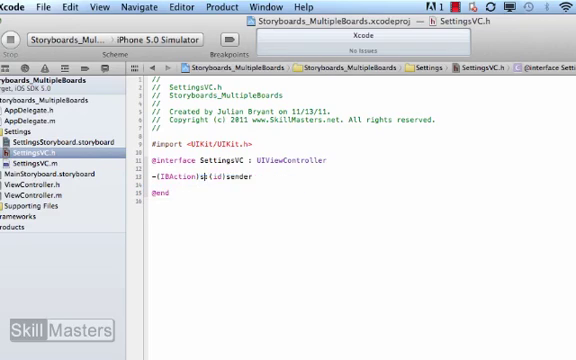
text(go)
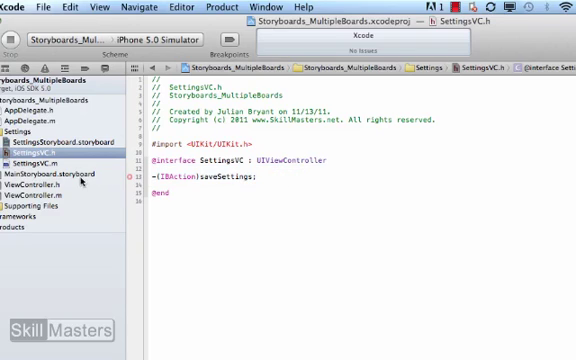
click(45, 172)
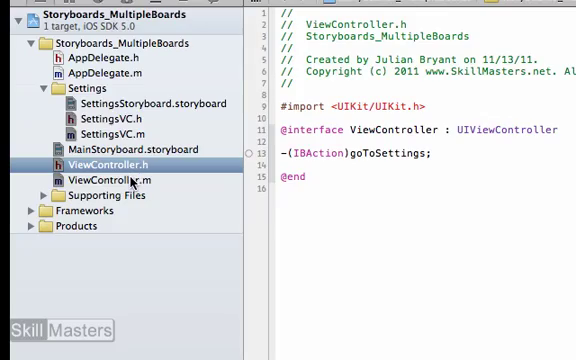
- In goToSettings, load SettingsStoryboard into settingsStoryboard and begin assigning initialSettingsVC
click(105, 181)
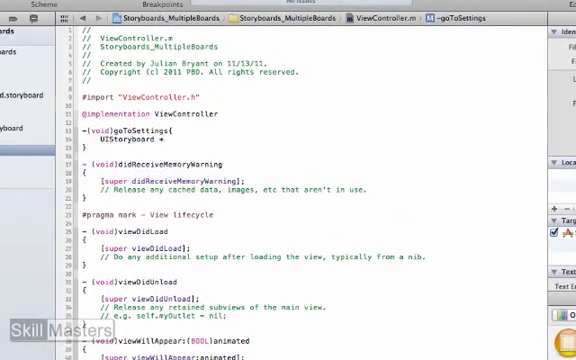
text(settings)
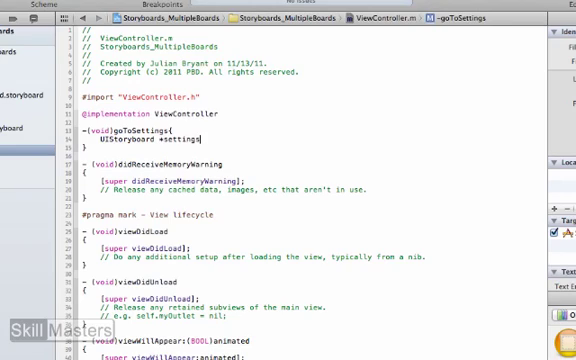
text(Storyboard)
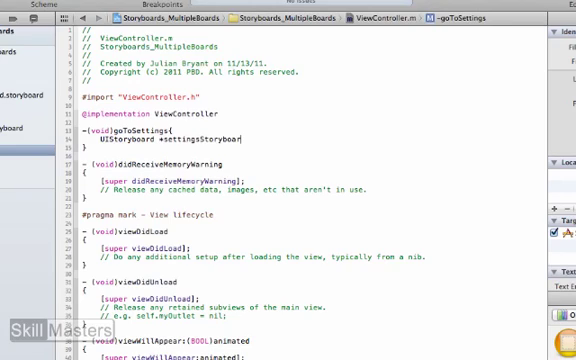
text(=)
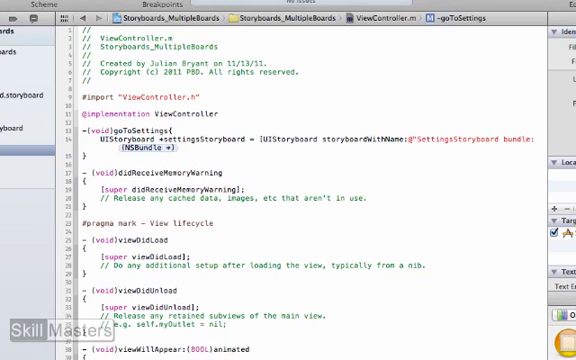
text(nil];)
text(UIViewController *)
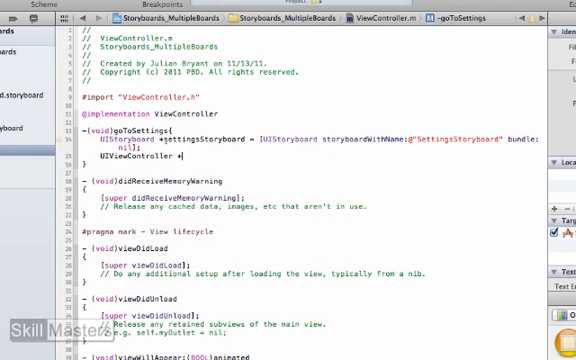
text(initial)
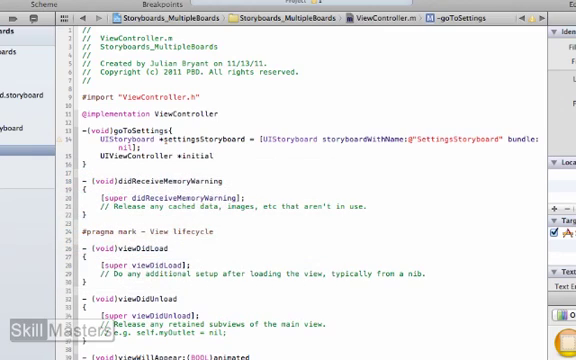
text(Settings)
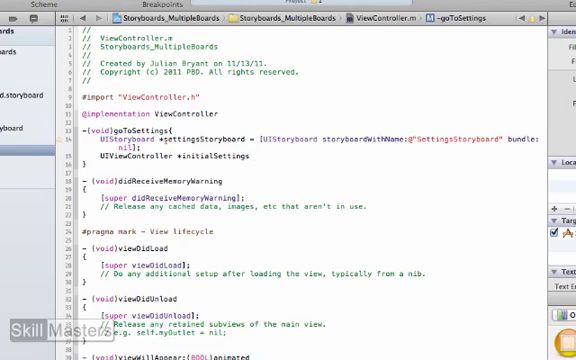
text(VC =)
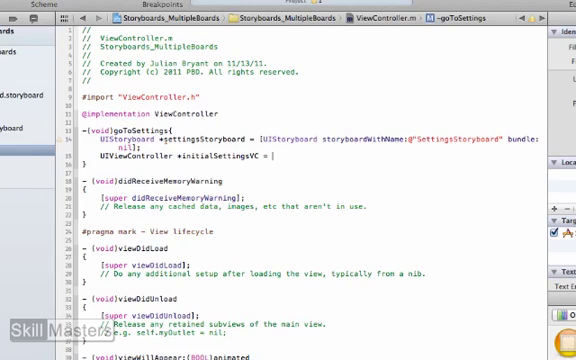
text([)
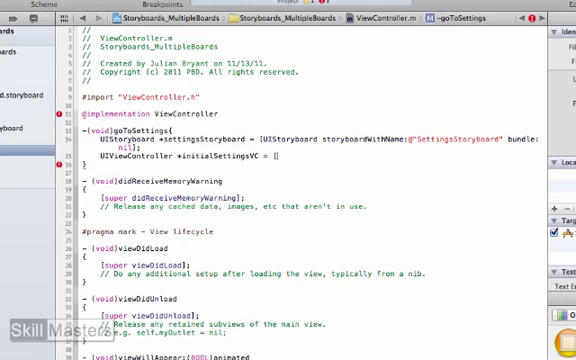
- Instantiate initialSettingsVC from settingsStoryboard and set its transition to UIModalTransitionStyleFlipHorizontal
text(settingsStoryboard instantiateInitialViewController)
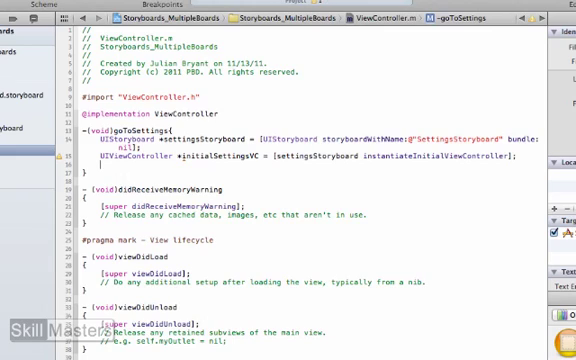
text(in)
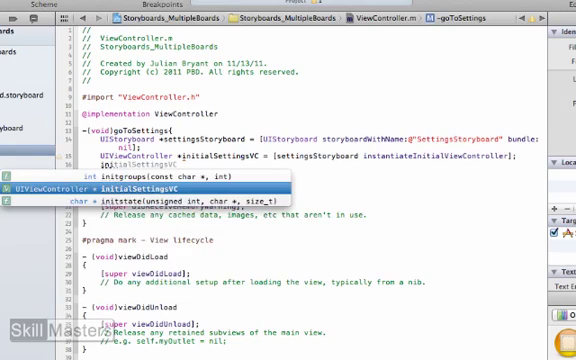
text(modalTransitionStyle = UIModalTransitionStyleFlipHorizontal;)
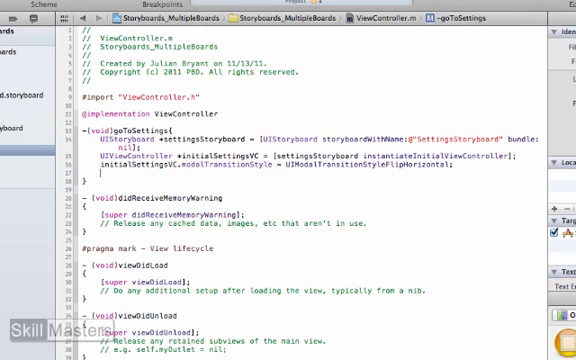
text([self dismissModalViewControllerAnimated:YES];)
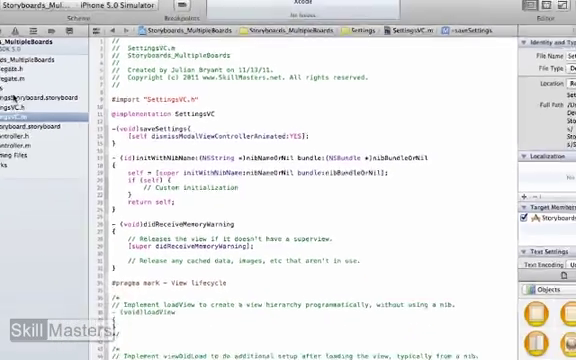
- Set the Settings storyboard view controller's class to SettingsVC in the Identity inspector
click(55, 121)
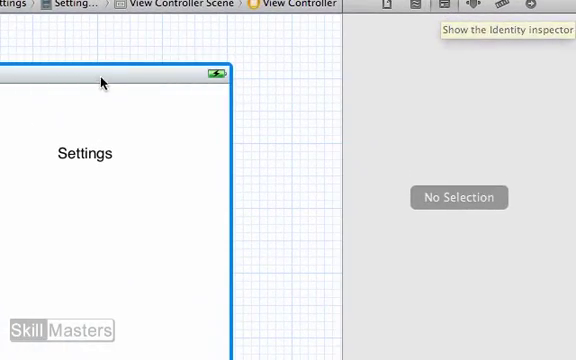
click(462, 6)
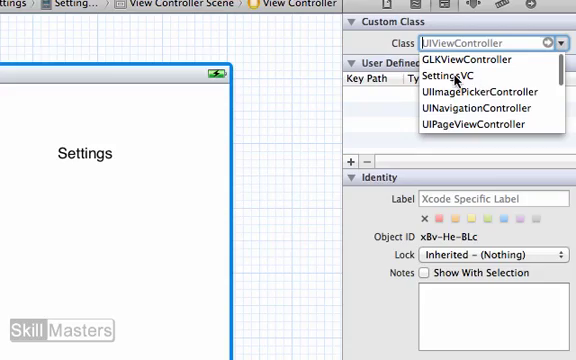
click(446, 76)
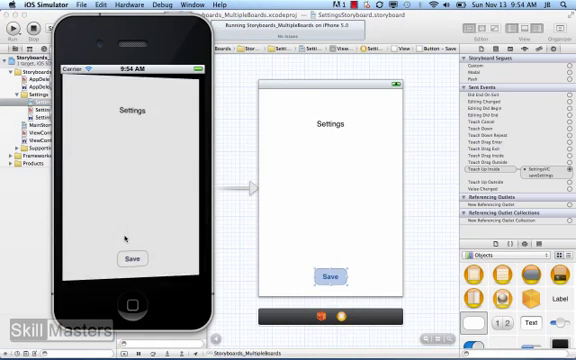
- Tap Save on the Settings screen to flip back to the main screen
click(132, 258)
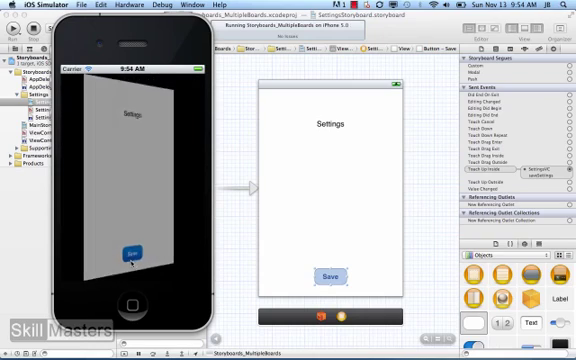